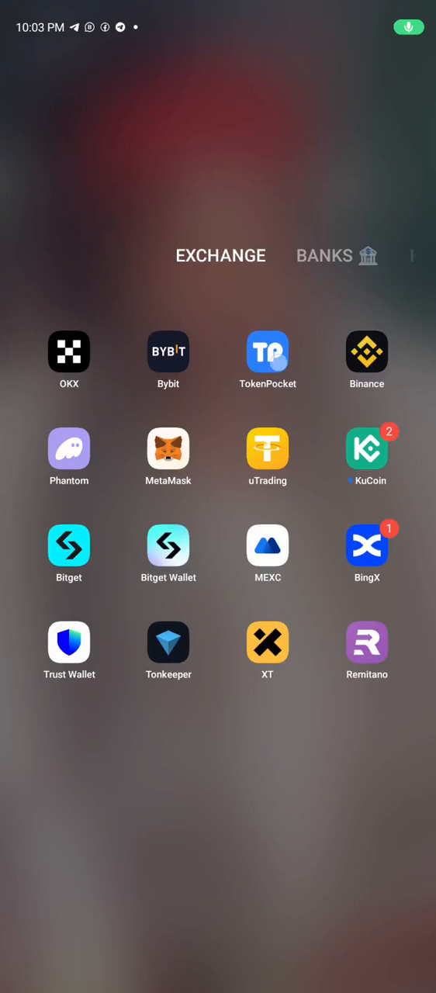
Launch TokenPocket from the EXCHANGE folder to view the JTECH-CORE wallet balance.
left_click(267, 351)
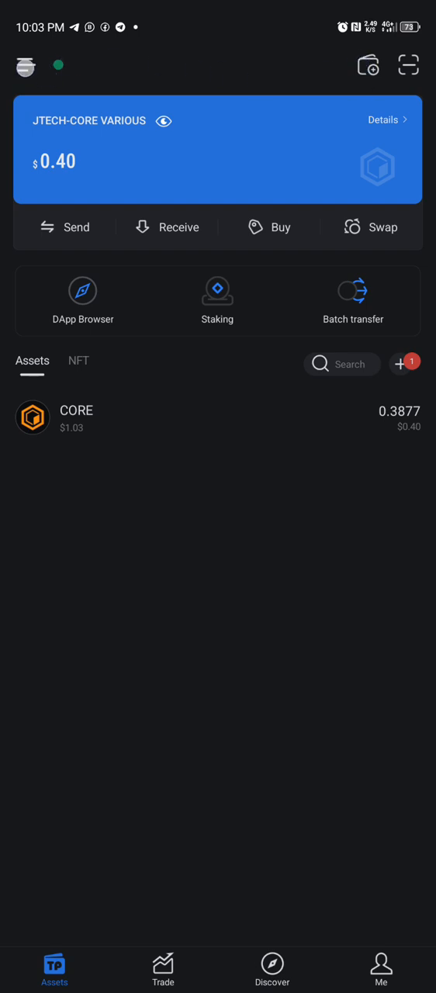
From the Wallet List, add a CORE wallet and choose Create Wallet.
left_click(25, 65)
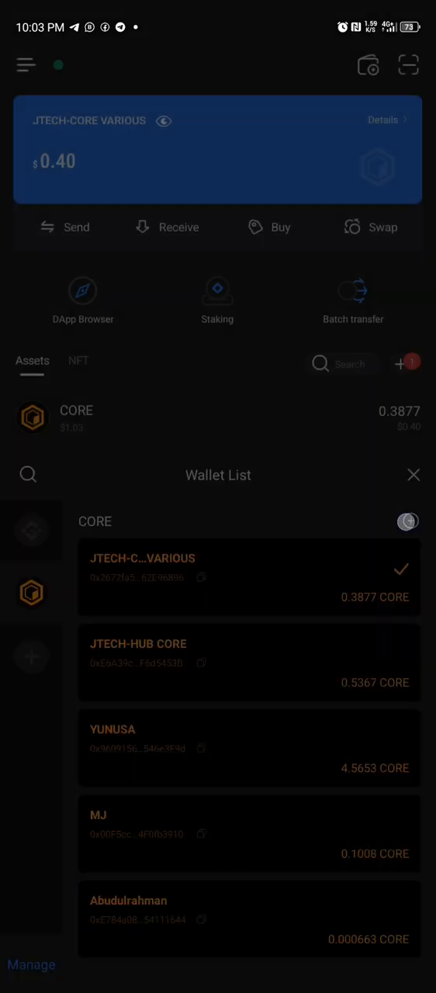
left_click(409, 521)
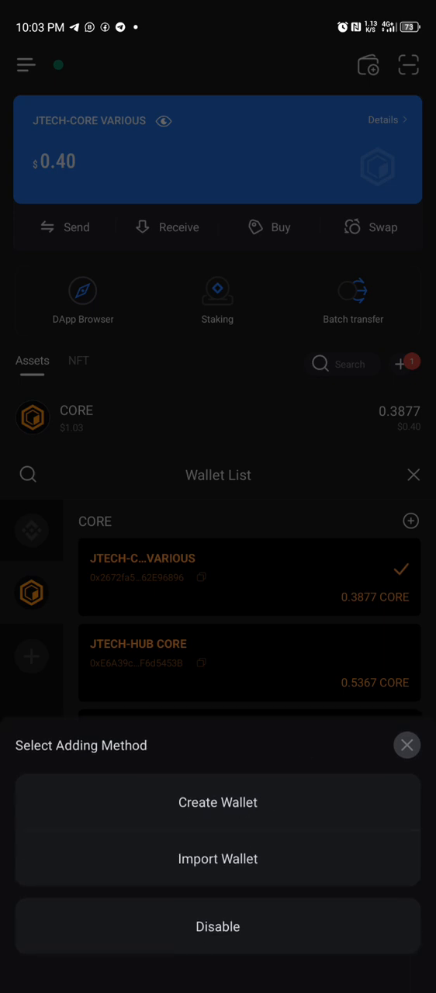
left_click(217, 802)
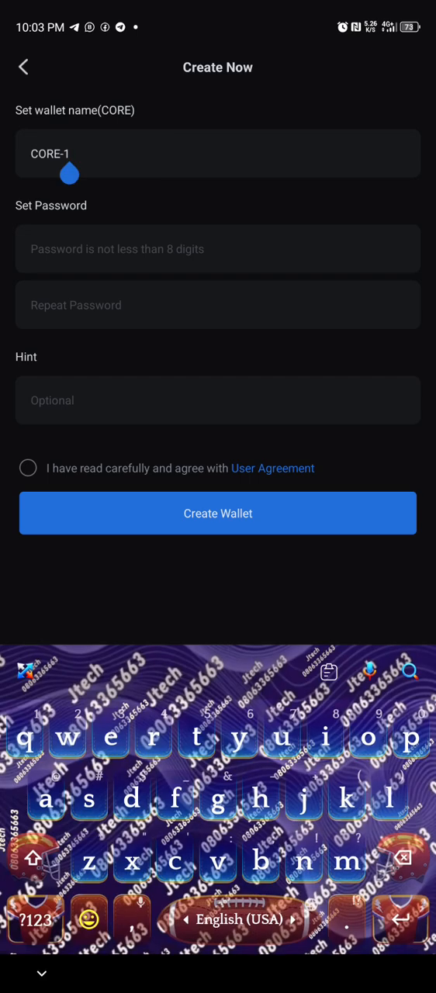
Name the wallet CORE 2, set and confirm its password, accept the User Agreement, and submit.
left_click(31, 866)
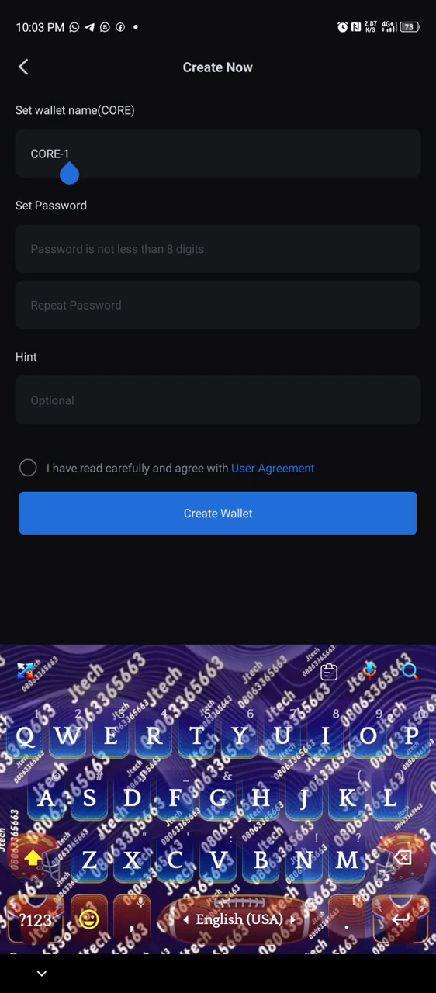
key("Backspace")
type(" 2")
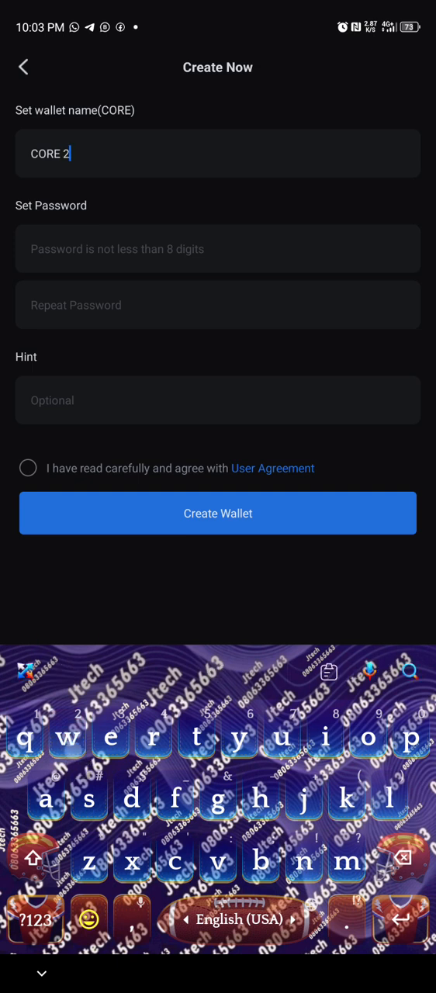
left_click(218, 248)
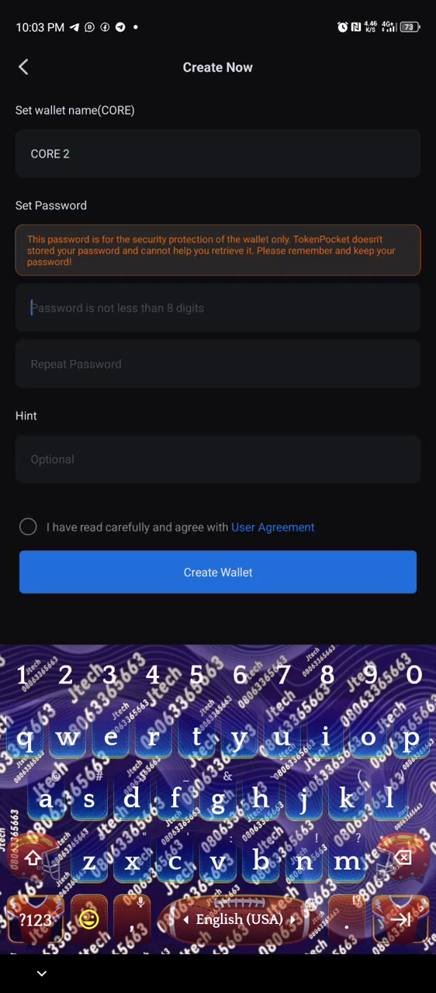
type("1")
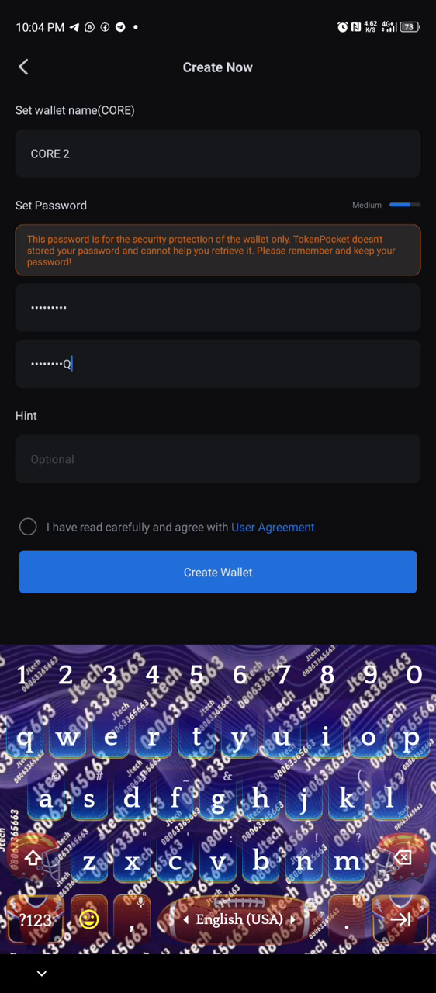
left_click(29, 527)
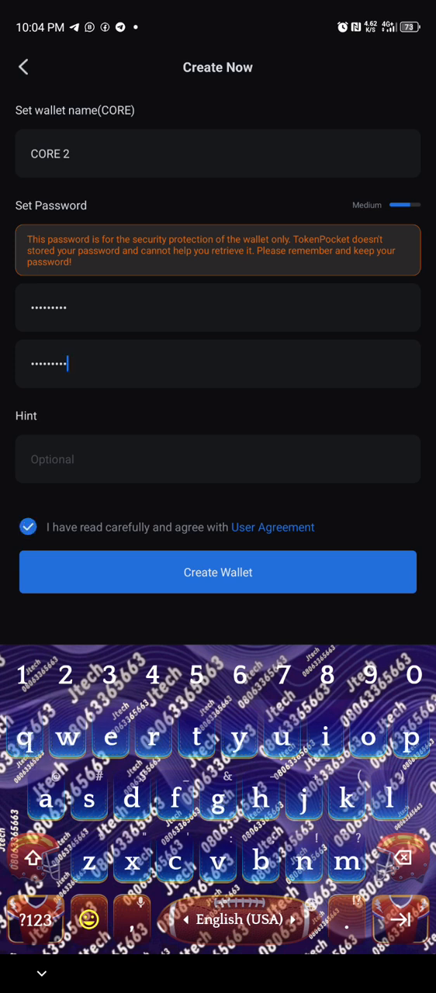
left_click(217, 572)
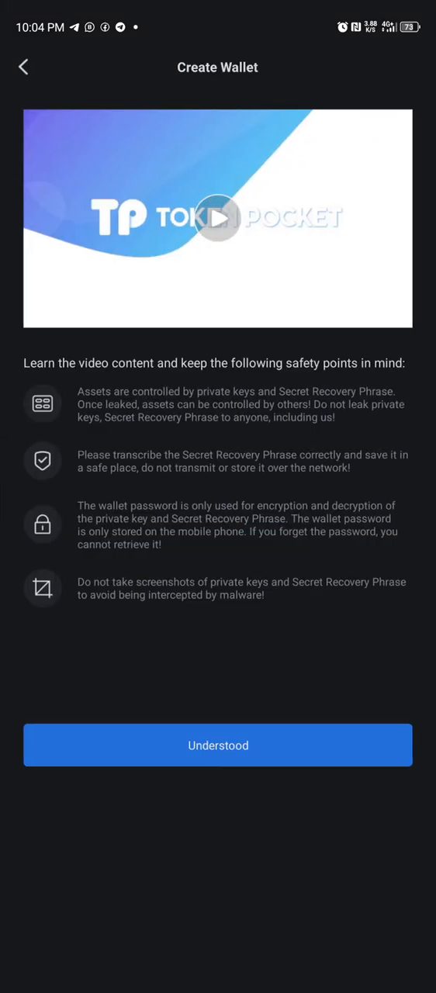
Acknowledge the safety briefing and three security tips, then generate the mnemonic.
left_click(218, 744)
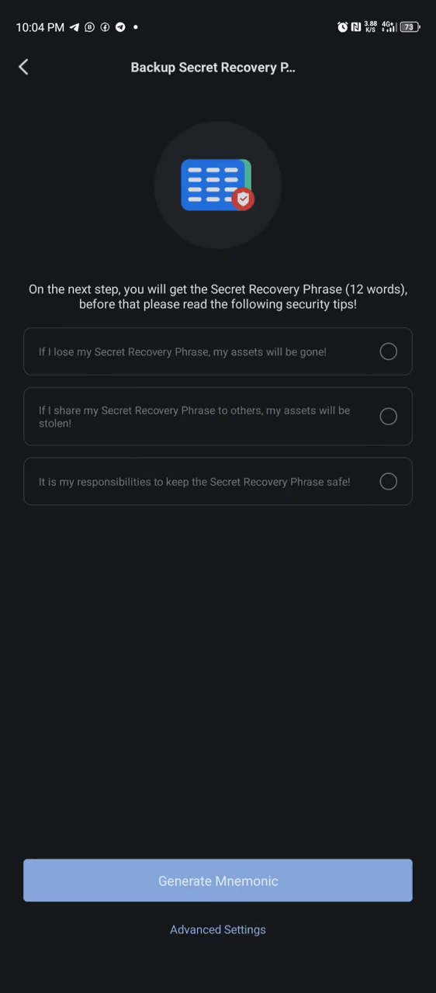
left_click(389, 351)
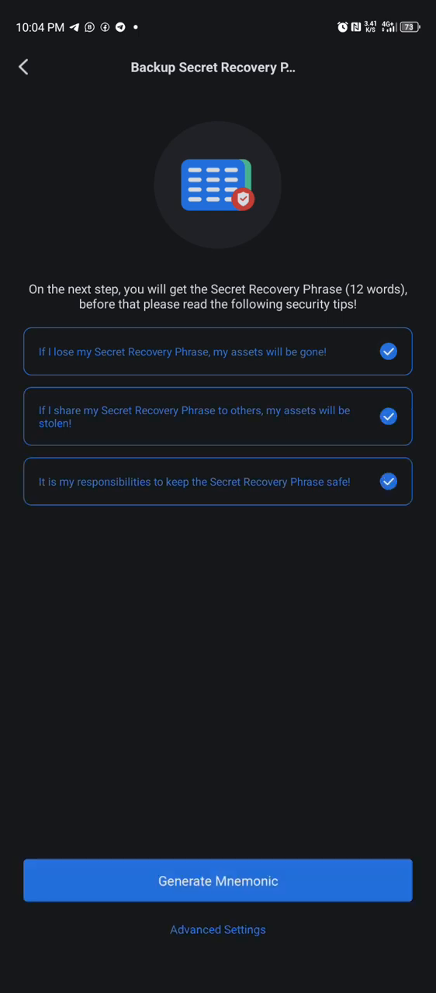
left_click(217, 880)
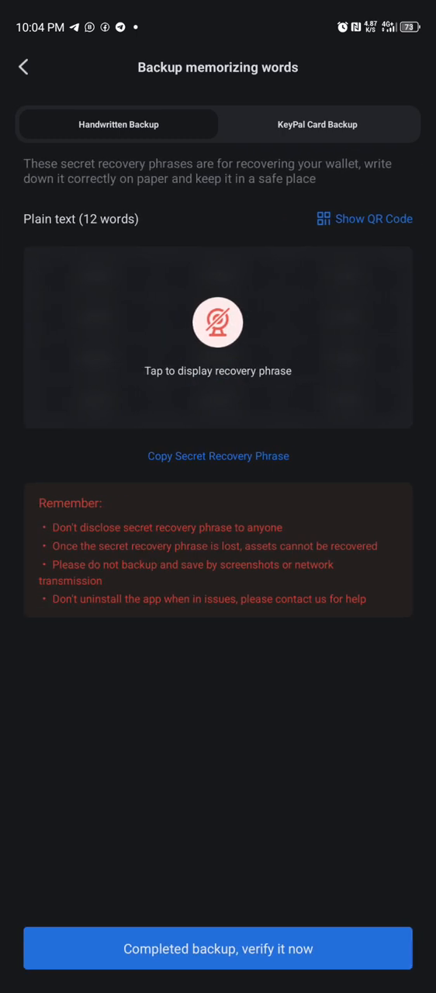
Uncover the blurred 12-word recovery phrase on the backup page.
left_click(188, 364)
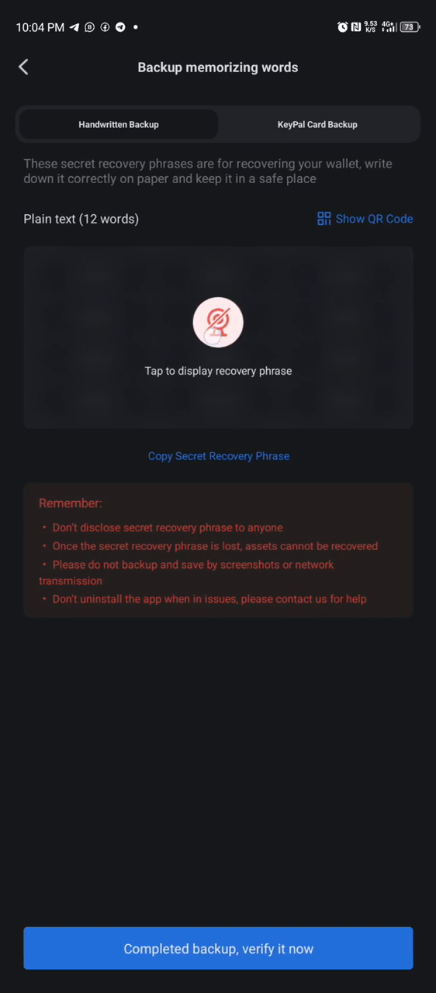
left_click(218, 322)
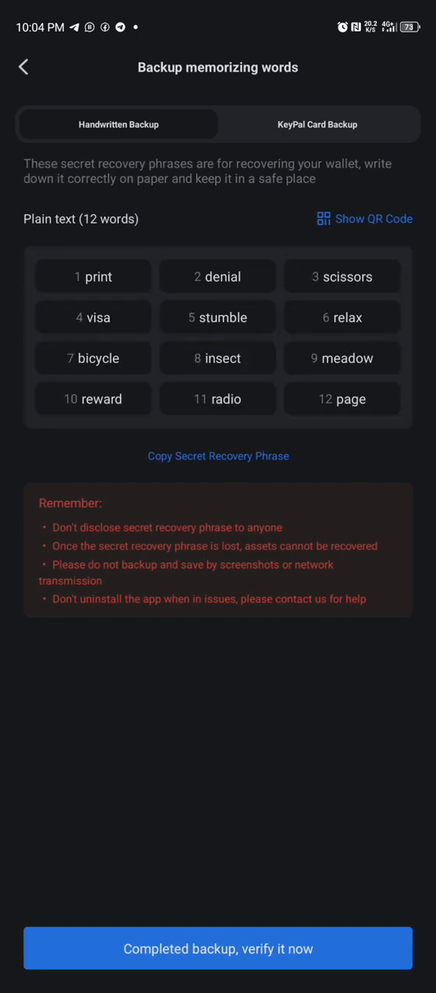
left_click(93, 276)
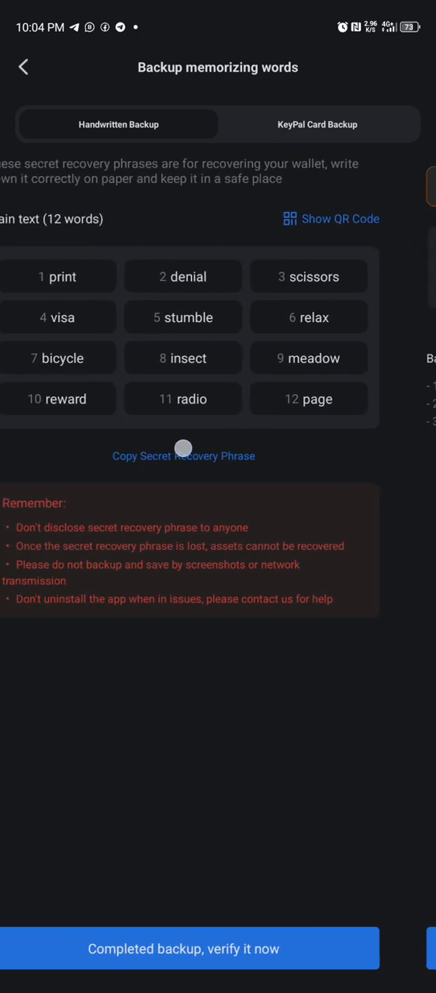
Copy the Secret Recovery Phrase, confirming all three Security Alert warnings.
left_click(183, 456)
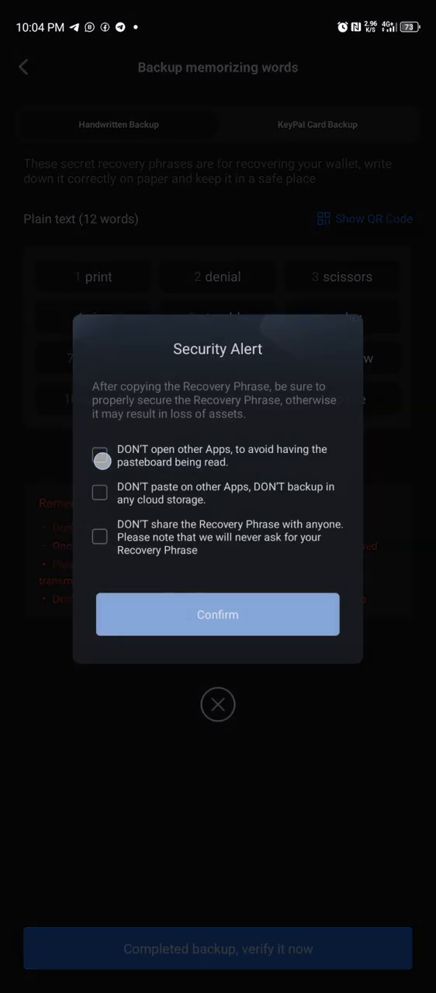
left_click(100, 492)
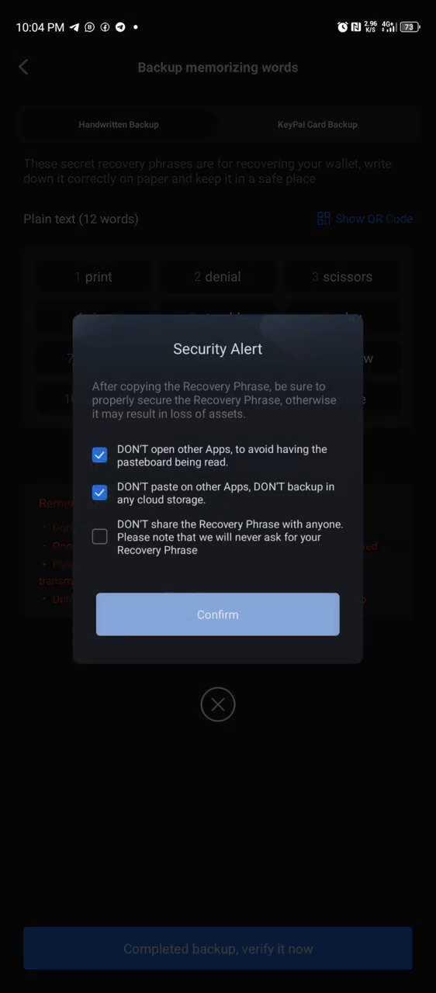
left_click(100, 537)
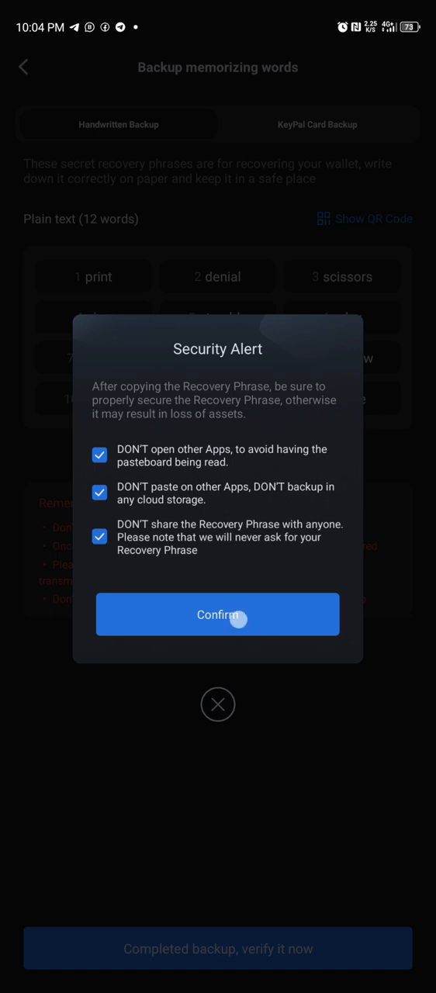
left_click(218, 614)
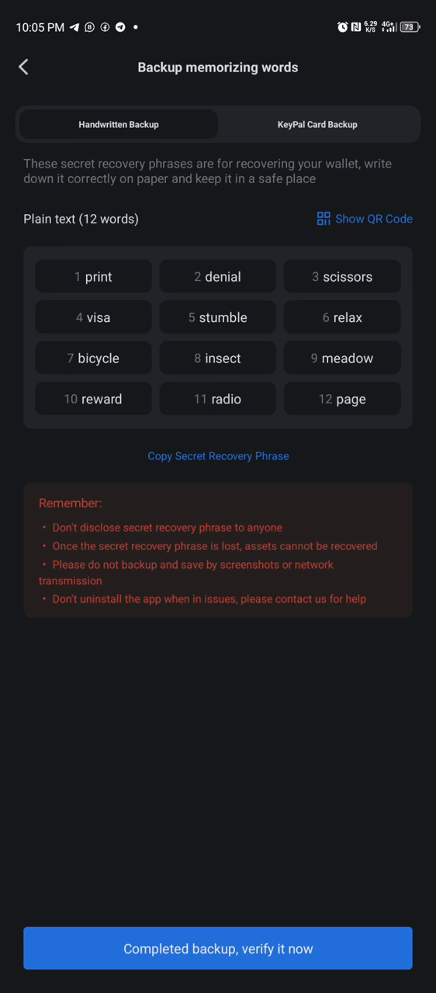
Proceed to verification via 'Completed backup, verify it now' to see the shuffled words.
left_click(218, 948)
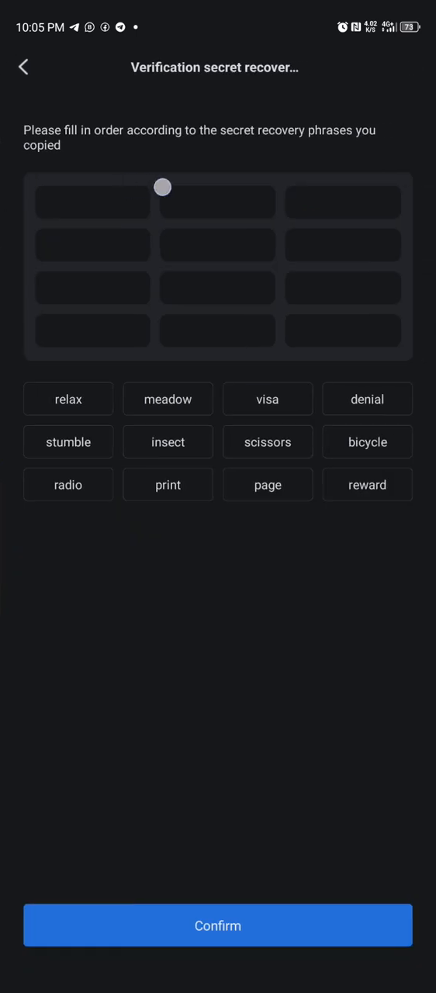
mouse_move(286, 243)
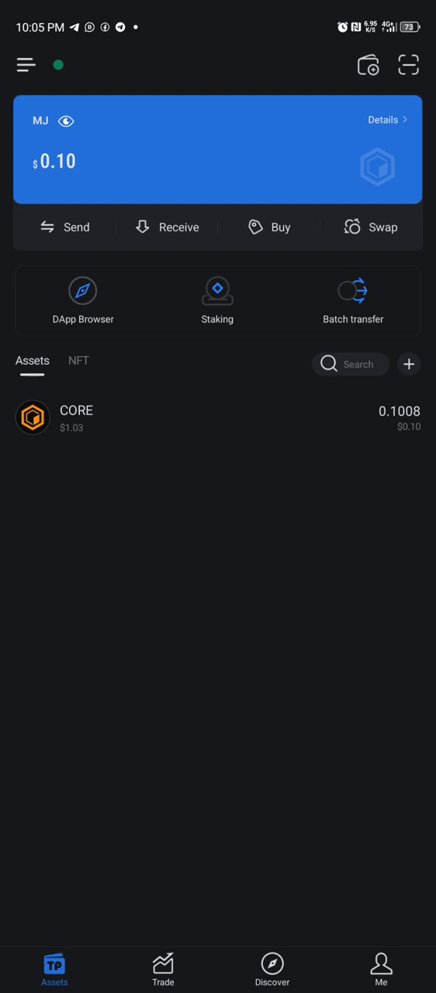
Open the DApp Browser from the Assets screen to see hot searches and history.
left_click(81, 291)
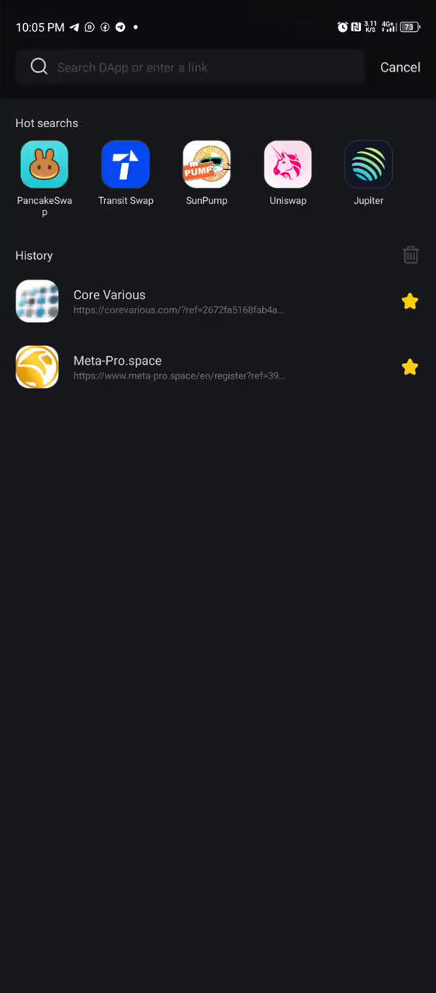